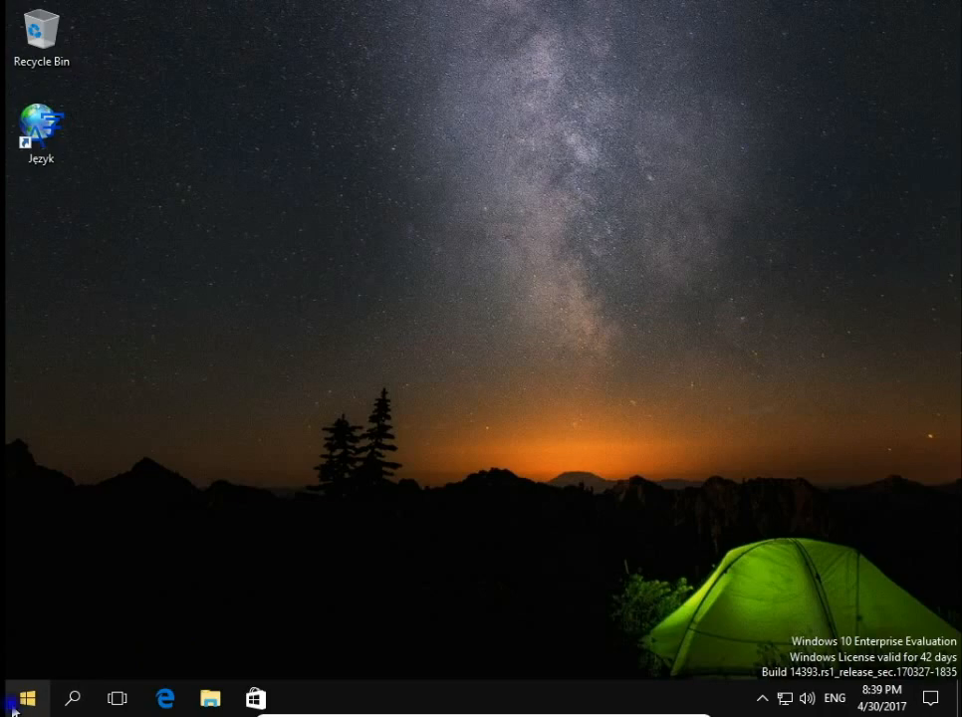
Right-click the Start button to bring up the Win+X system tools menu.
right_click(14, 697)
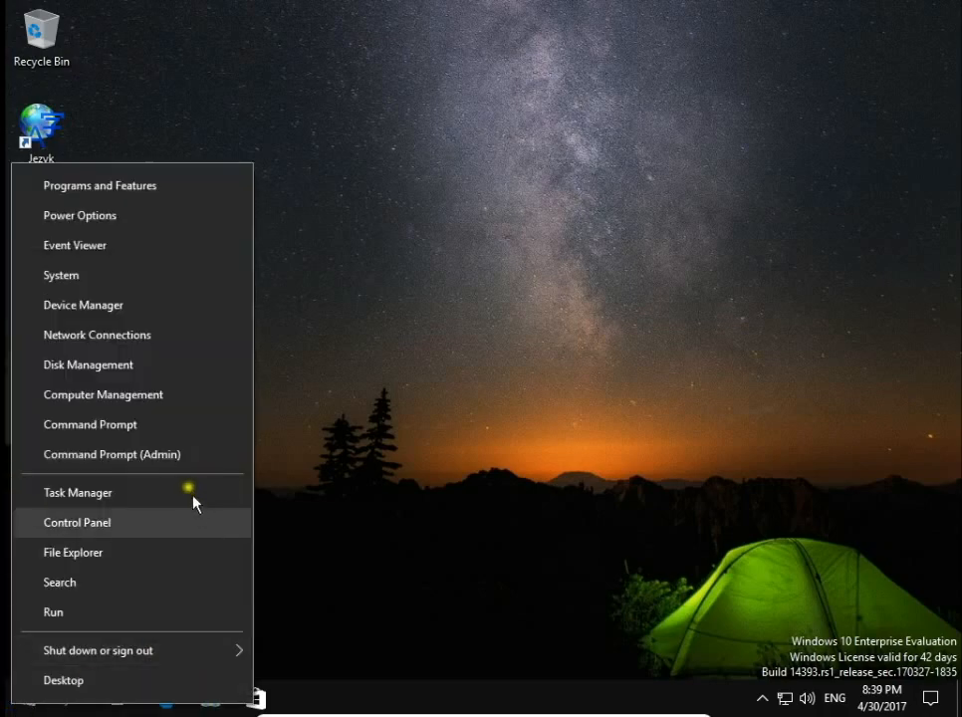
mouse_move(112, 454)
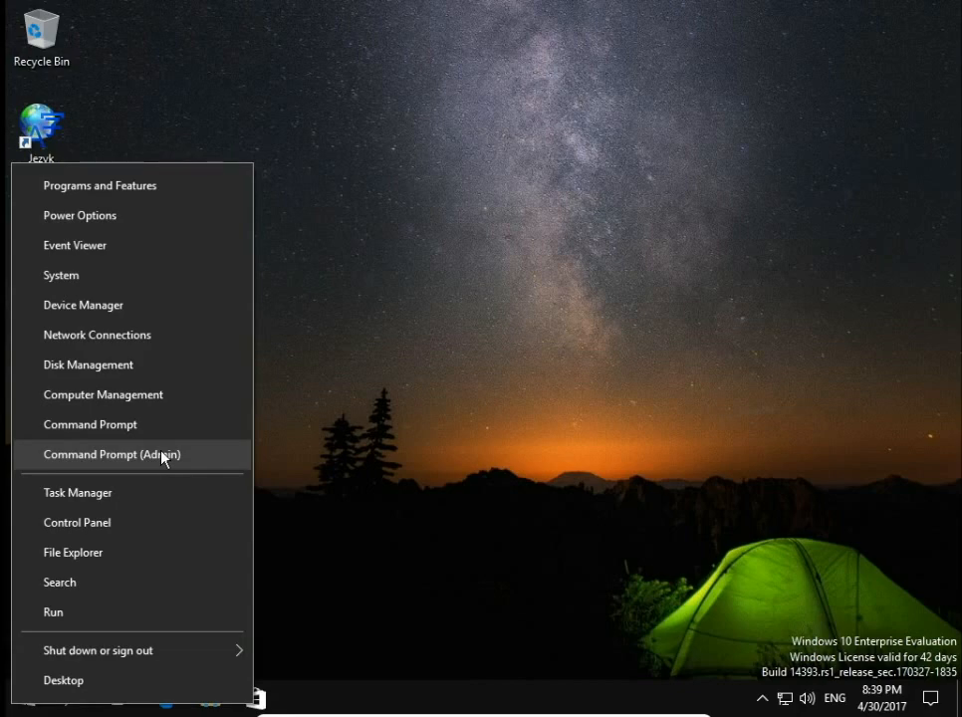
Launch Command Prompt (Admin) and approve the User Account Control prompt.
click(113, 454)
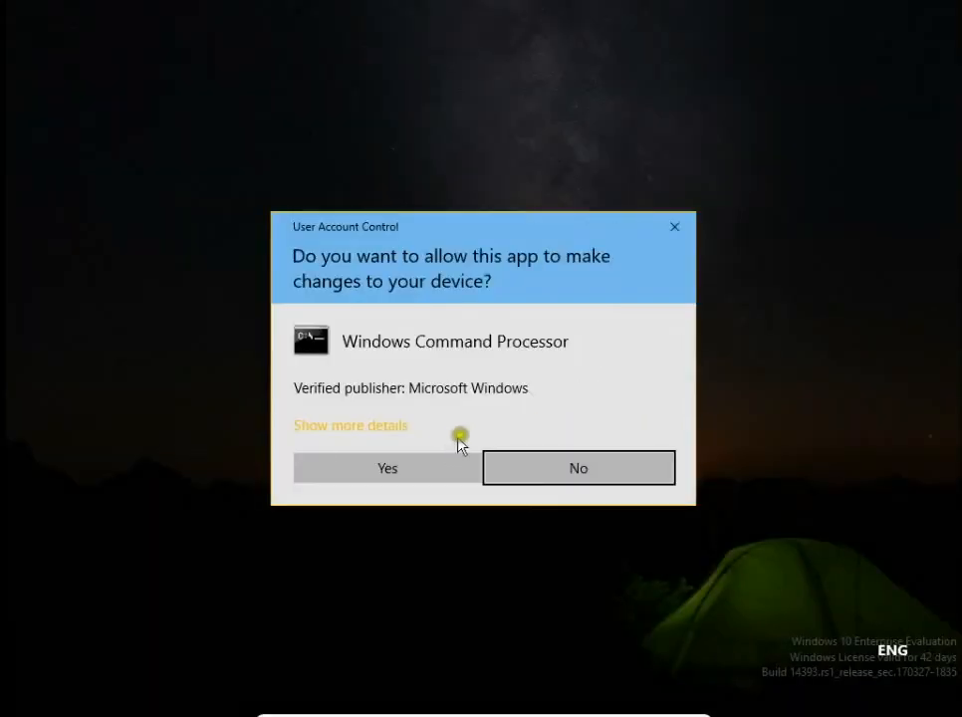
click(387, 468)
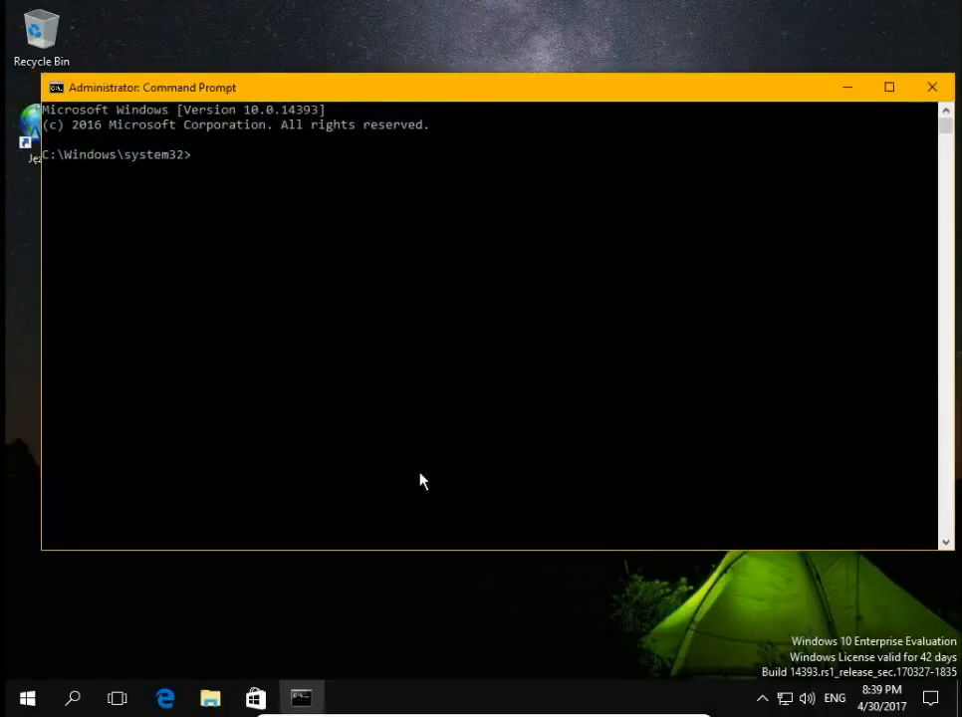
text(net)
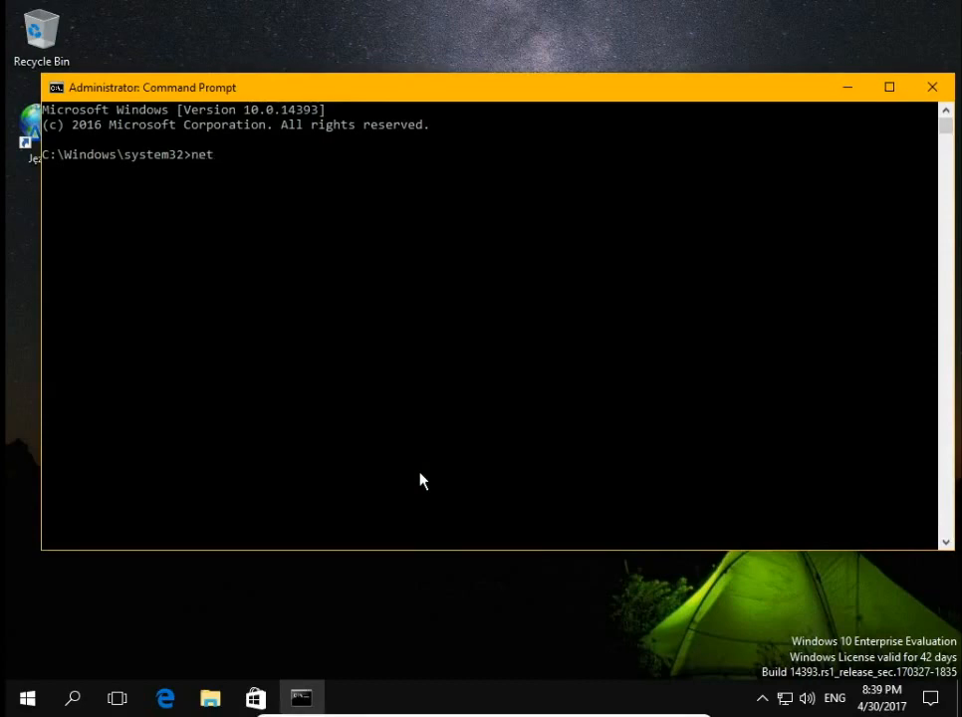
text(user Thomas)
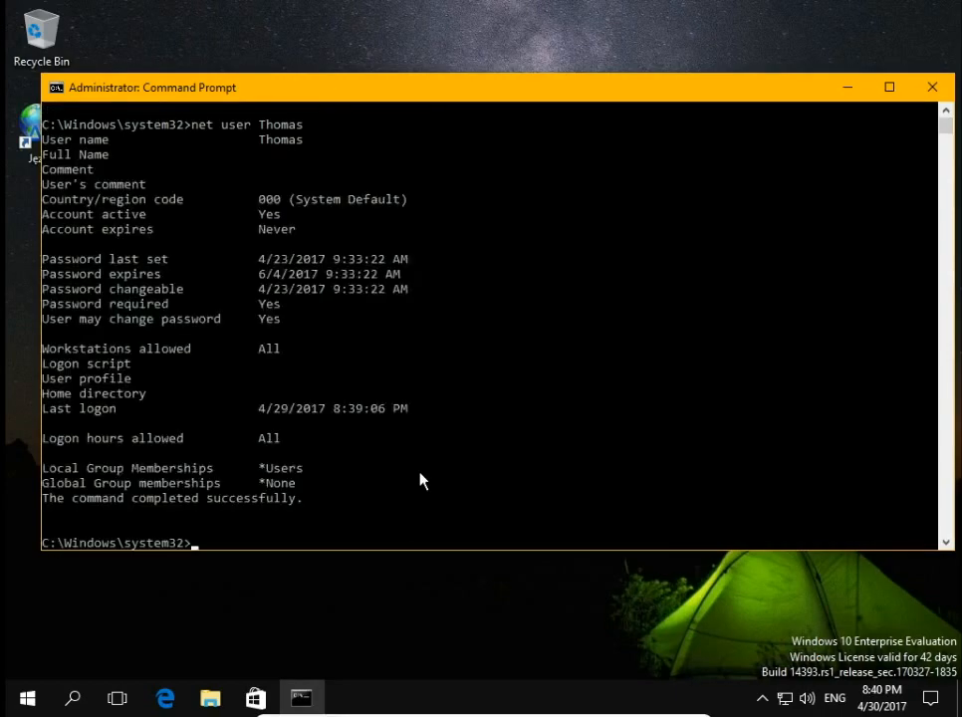
mouse_move(95, 478)
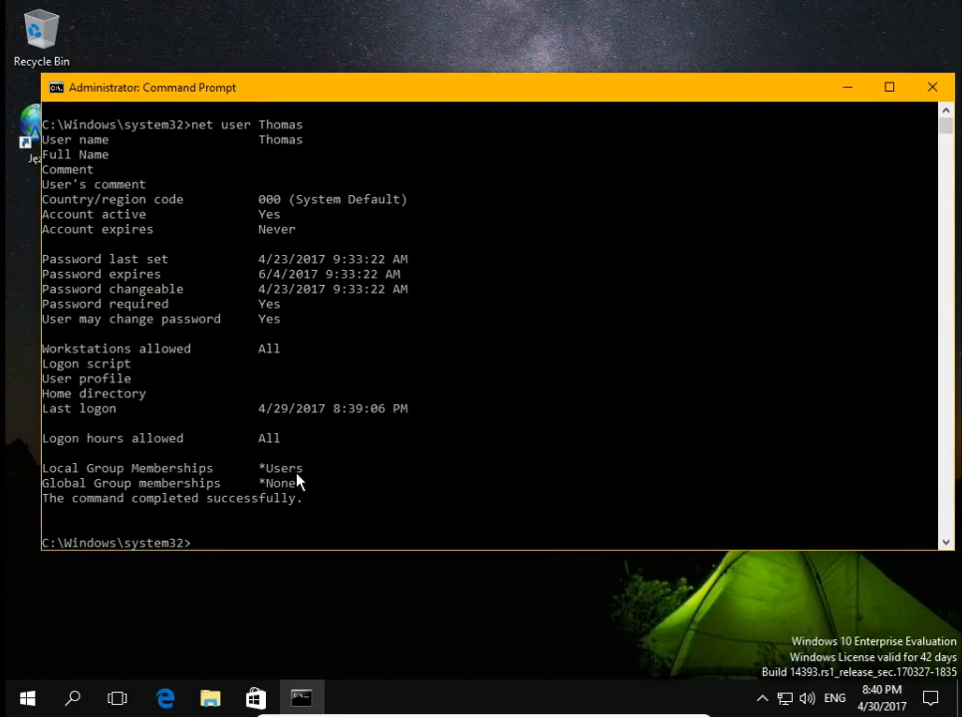
Run 'net localgroup administrators Thomas /add' to add Thomas to Administrators.
text(net)
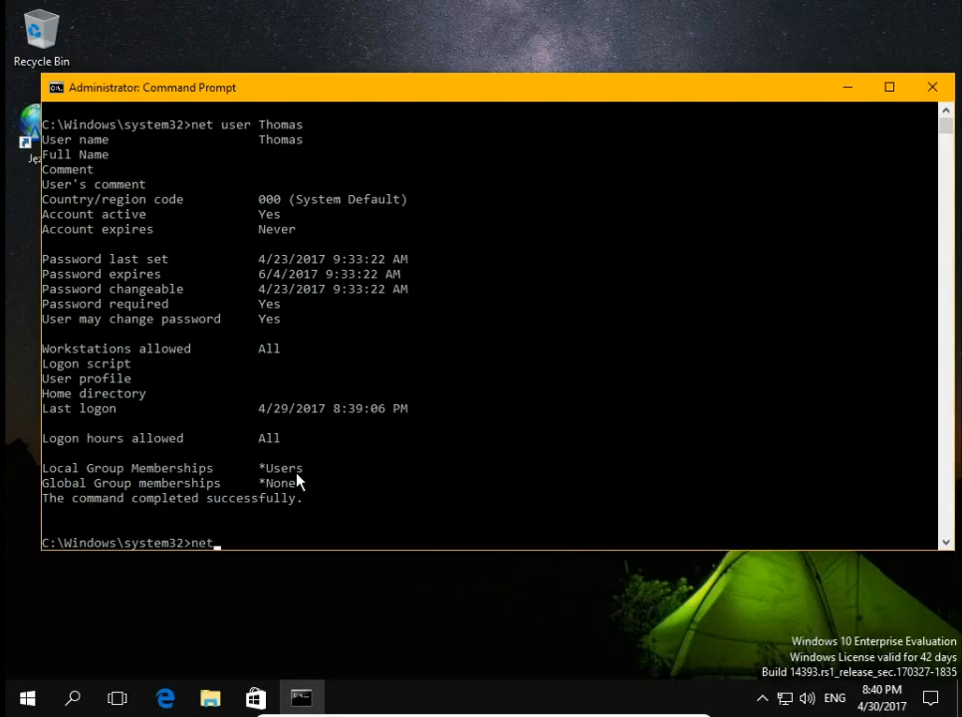
text(loca)
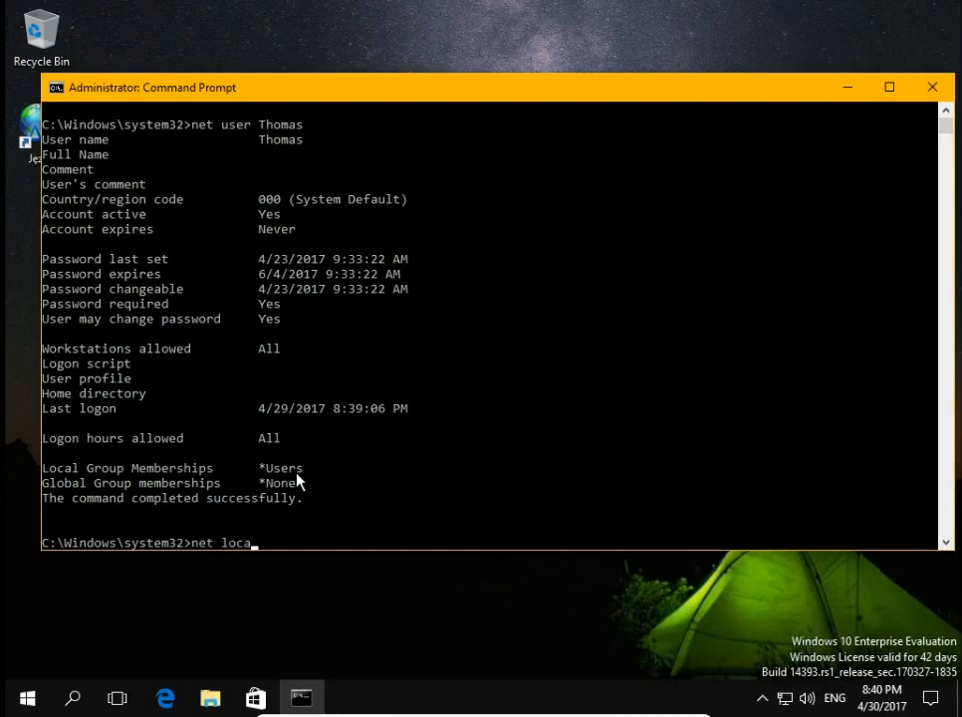
text(lgroup)
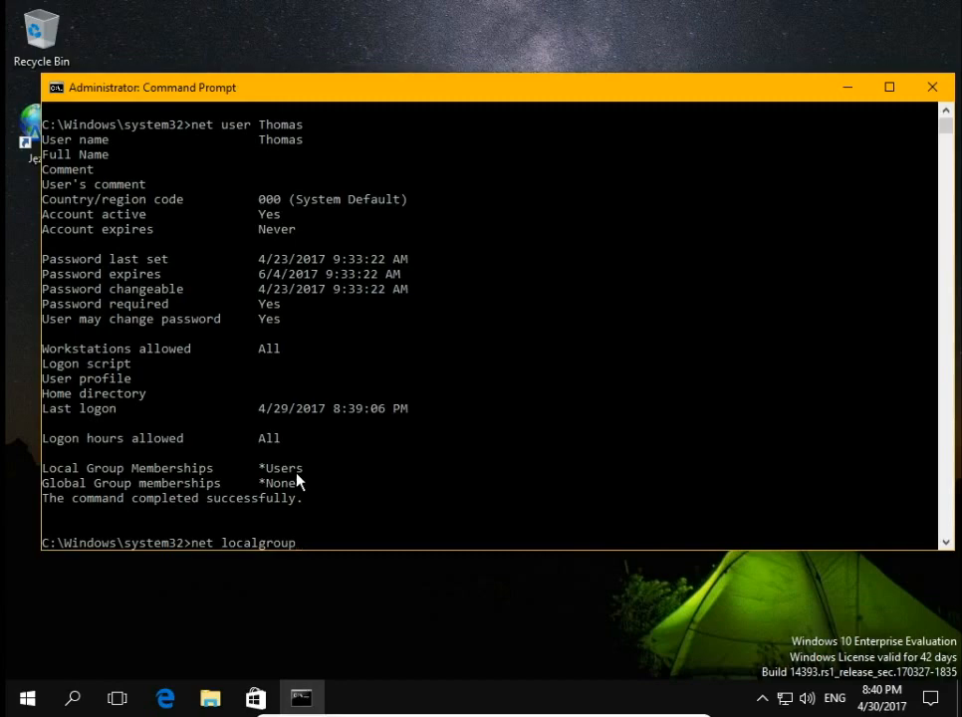
text(admin)
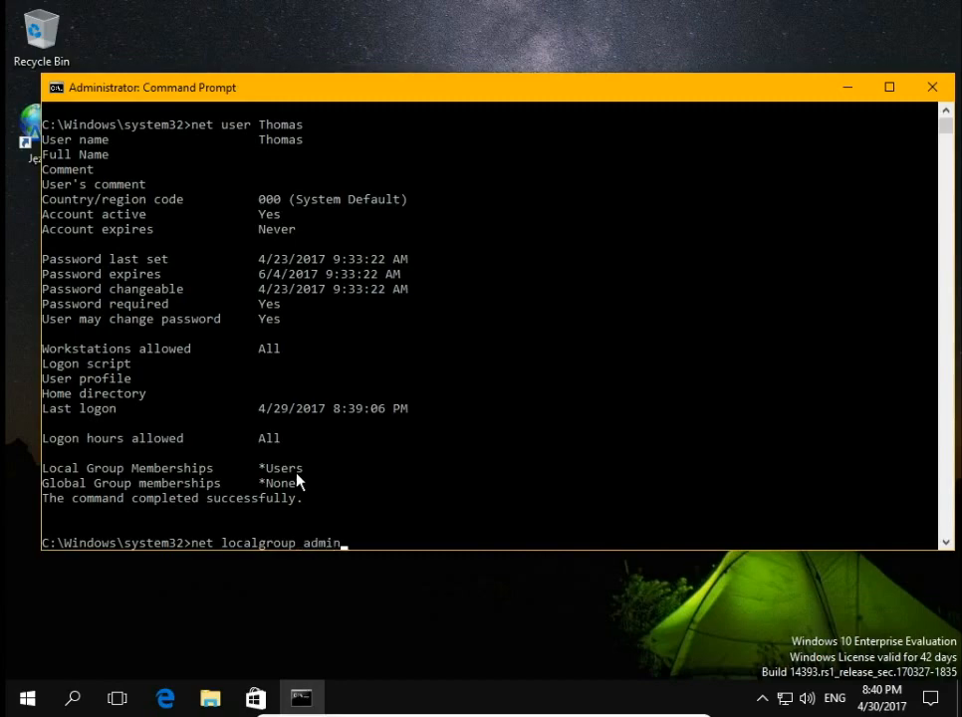
text(istrat)
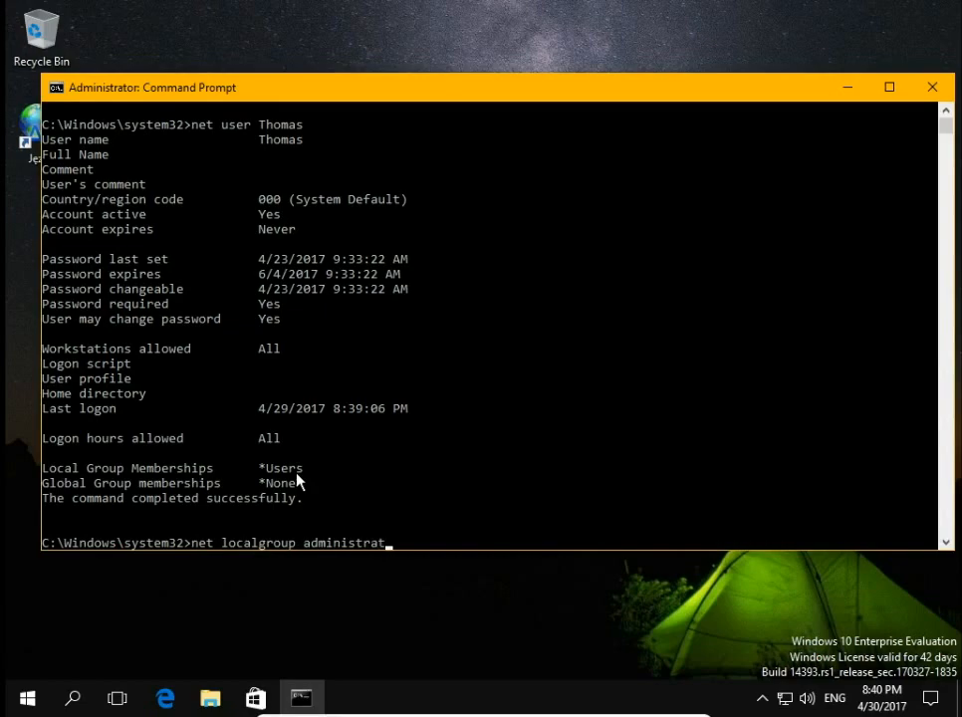
text(ors)
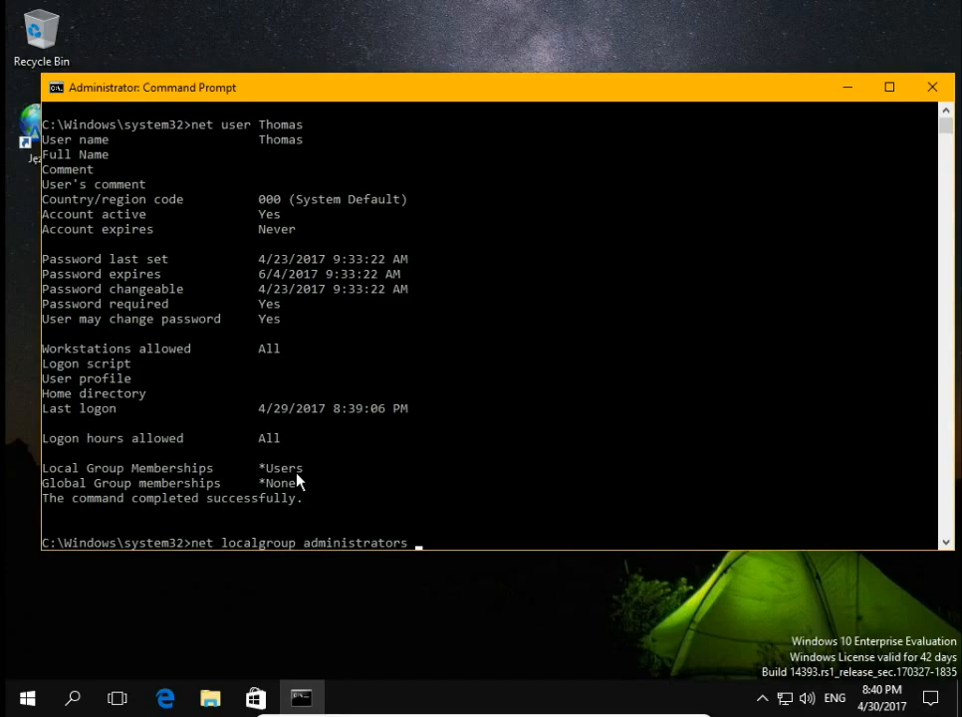
text(Thomas)
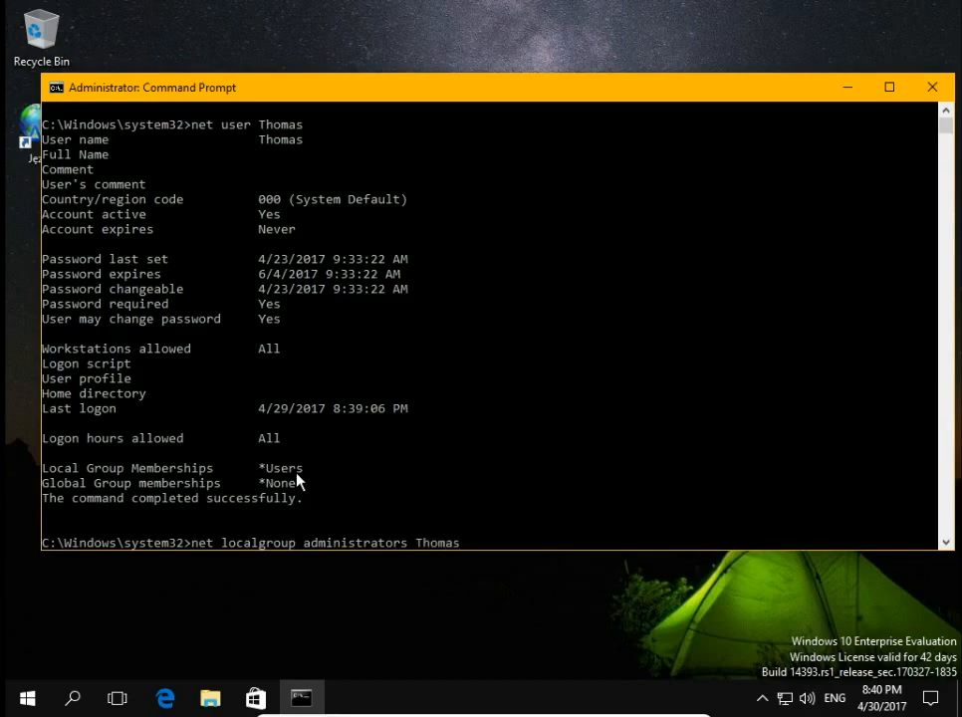
text(/)
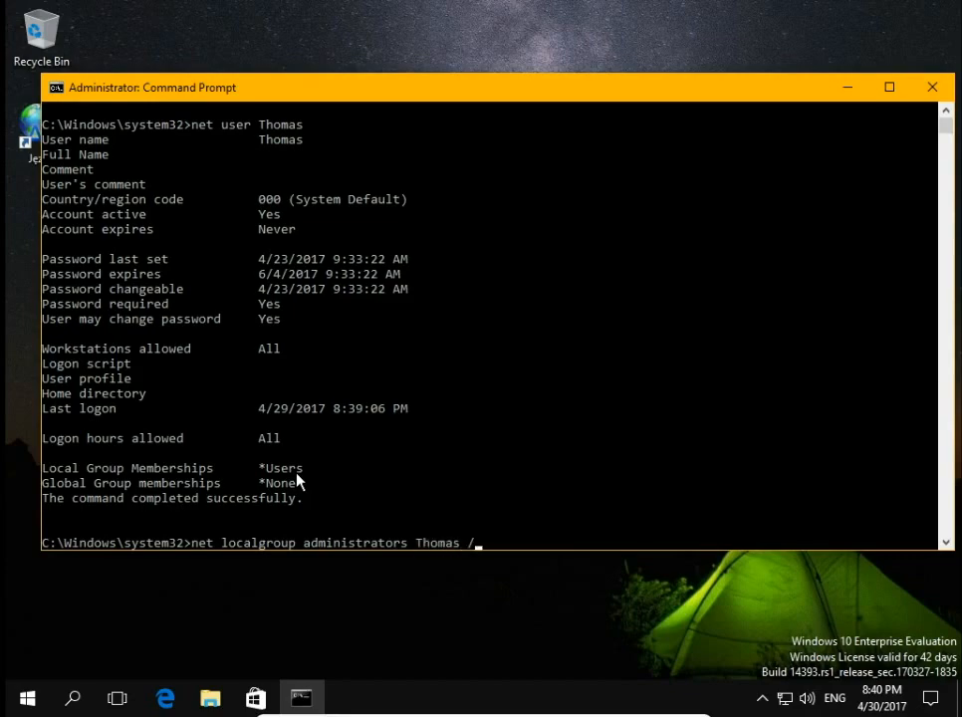
text(add)
text(net u)
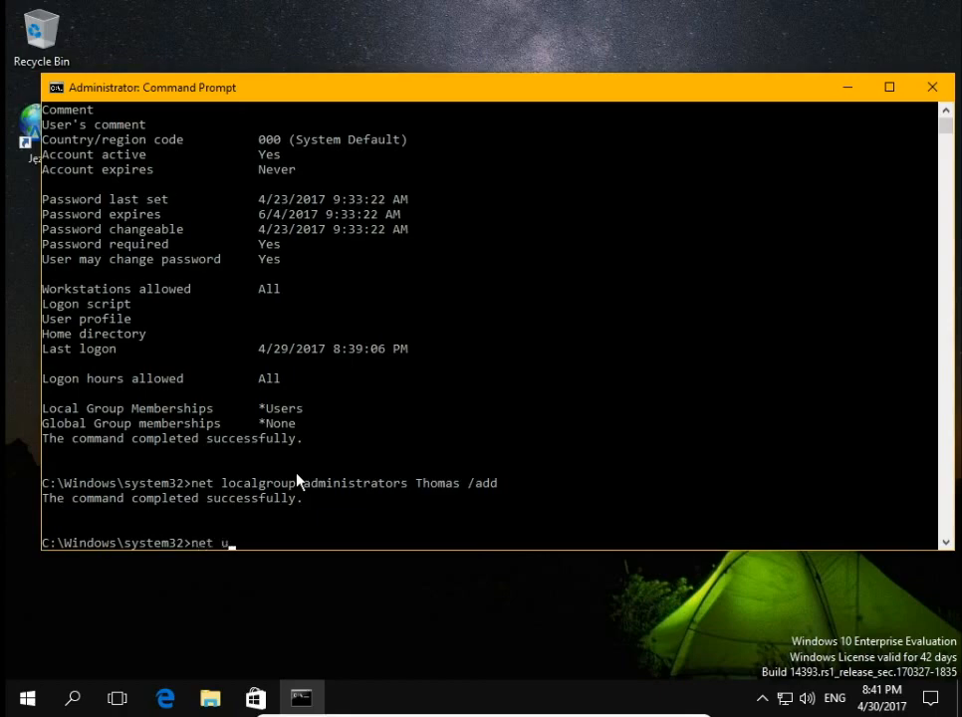
Rerun 'net user Thomas' to verify Administrators and Users memberships.
text(ser Thomas)
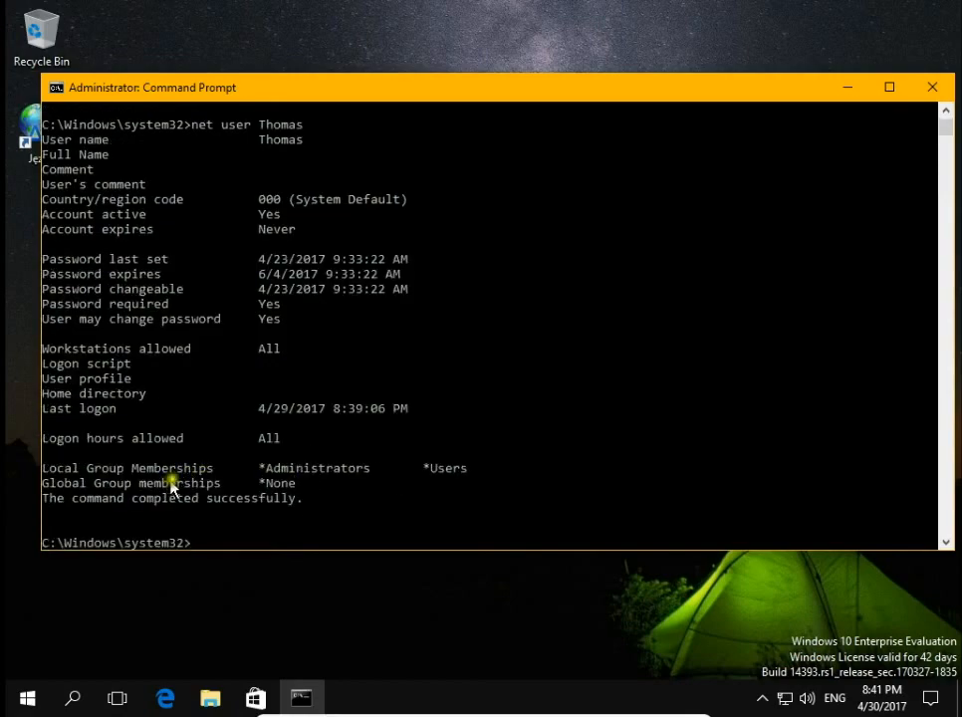
mouse_move(372, 488)
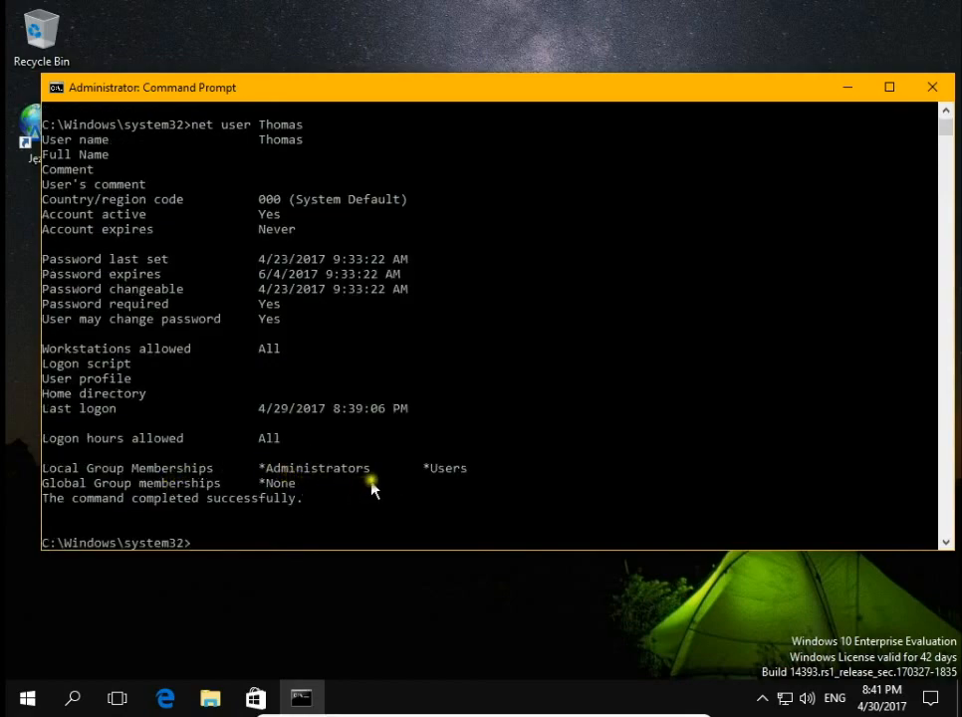